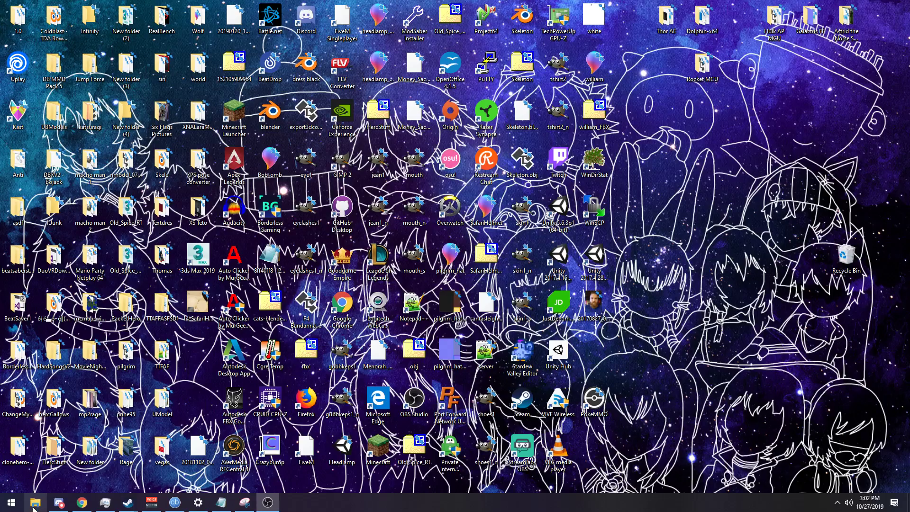
# Open File Explorer from the taskbar to browse the Desktop folder's 142 items
pyautogui.click(34, 502)
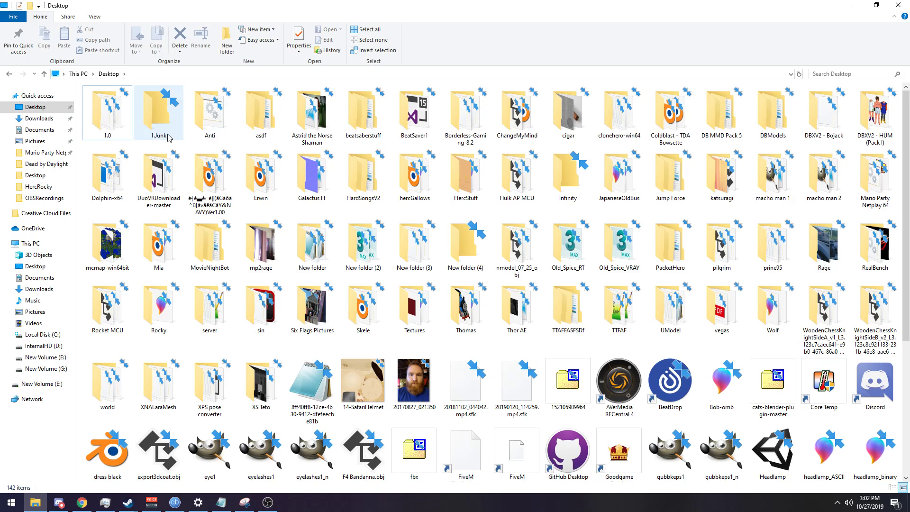
# Select the existing empty 1.Junk folder on the Desktop
pyautogui.click(157, 108)
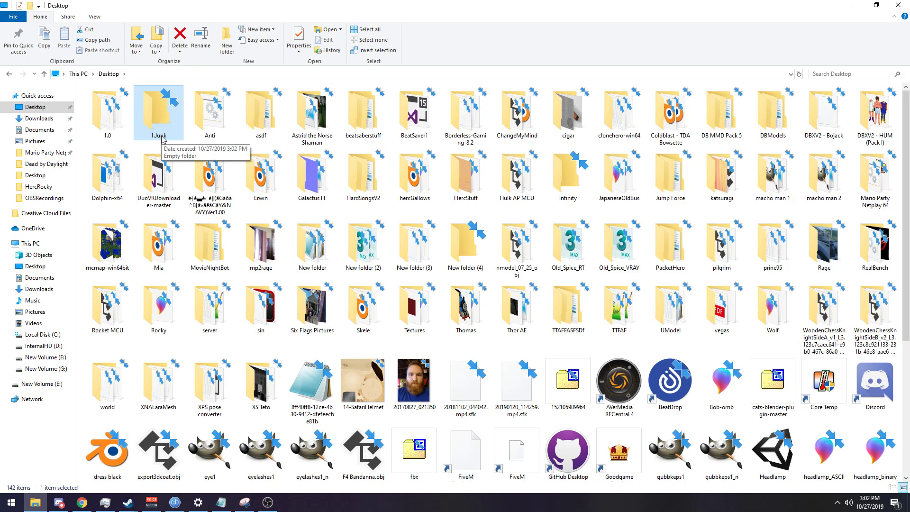
pyautogui.moveTo(104, 134)
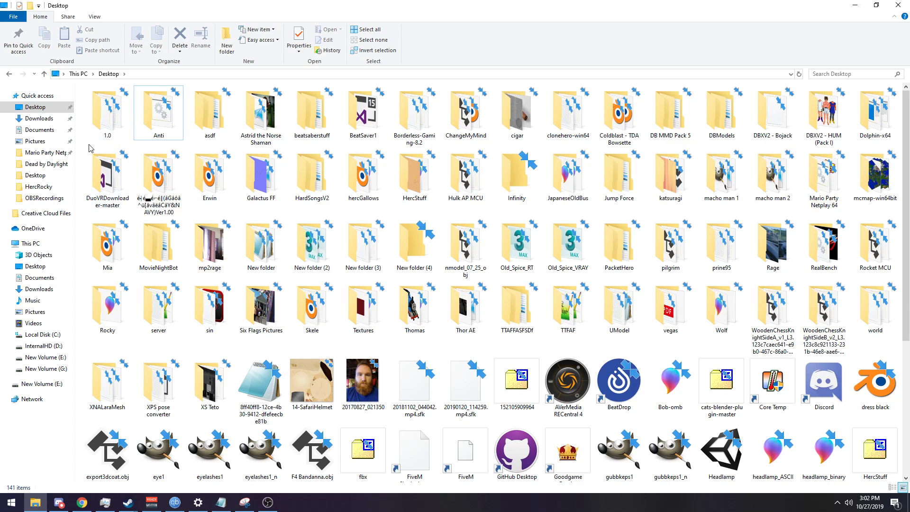
# Create a new folder on the Desktop and name it 1.Junk
pyautogui.click(226, 40)
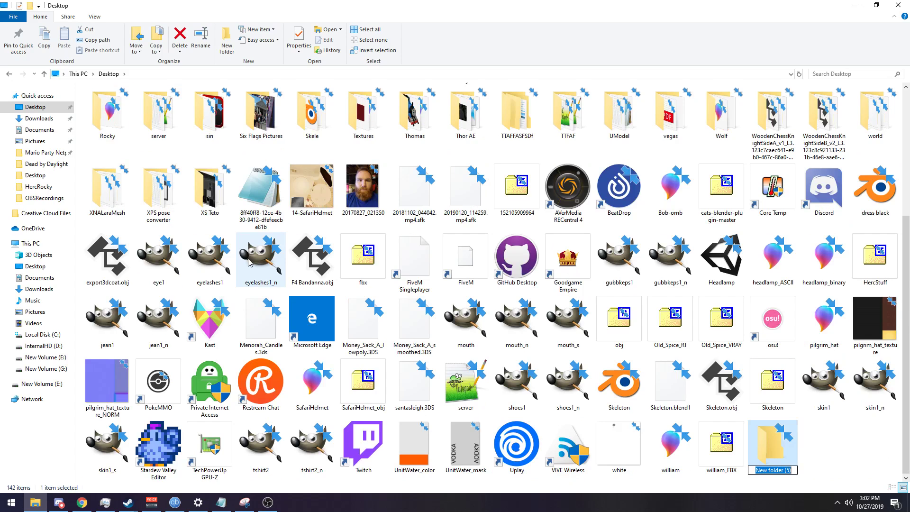
pyautogui.write('1.Junk')
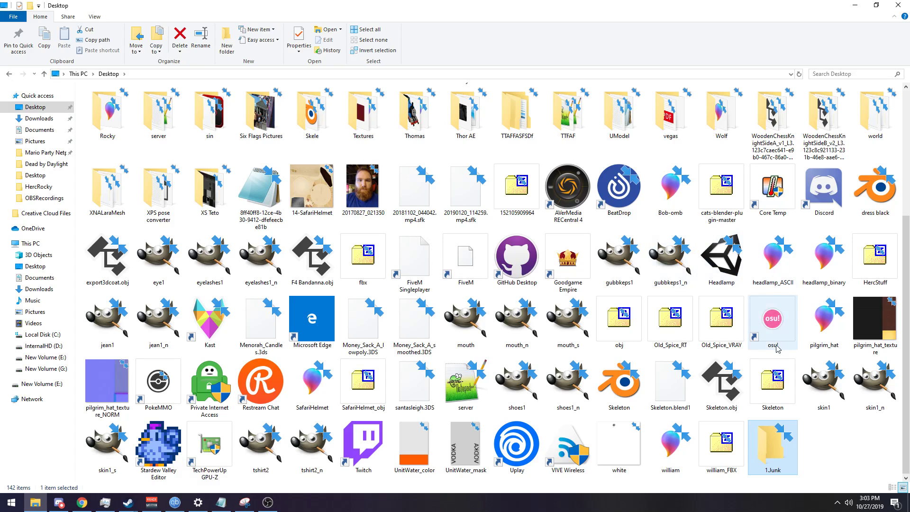
pyautogui.moveTo(755, 336)
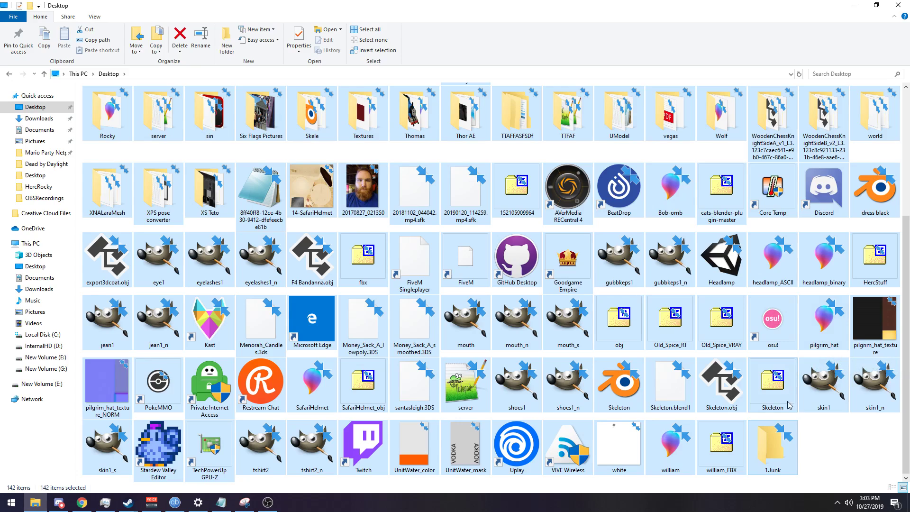
pyautogui.moveTo(781, 455)
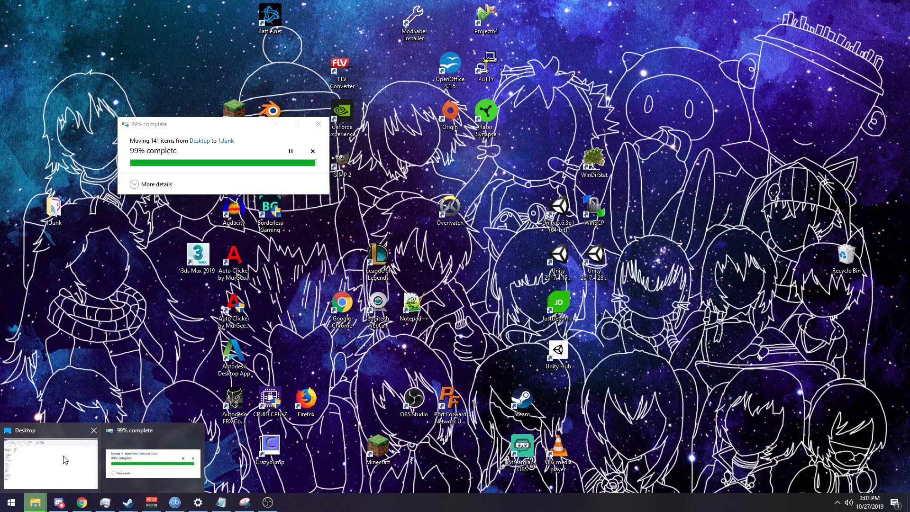
# Move all 141 other Desktop items into the 1.Junk folder
pyautogui.click(49, 464)
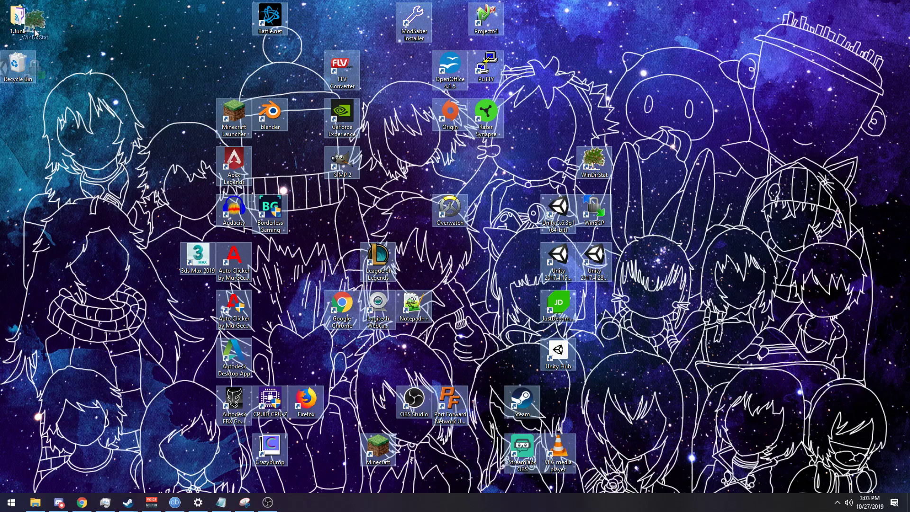
pyautogui.moveTo(18, 18)
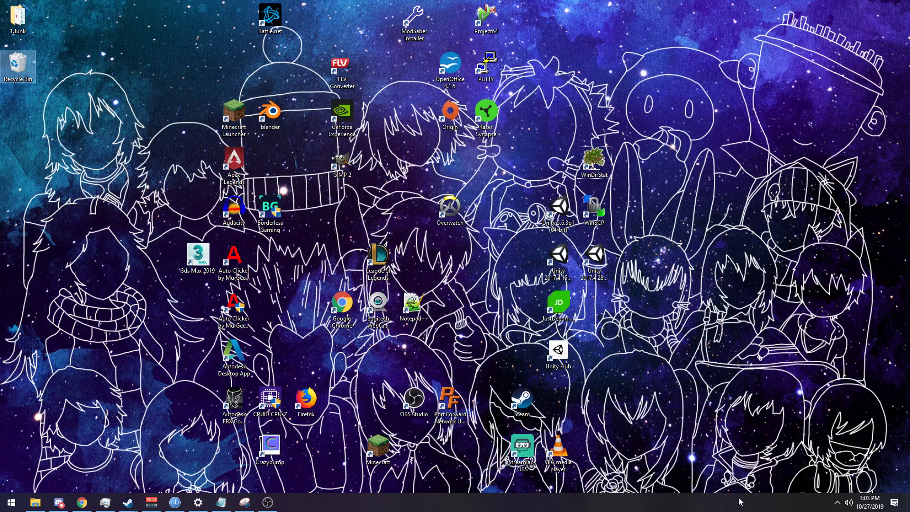
pyautogui.moveTo(196, 191)
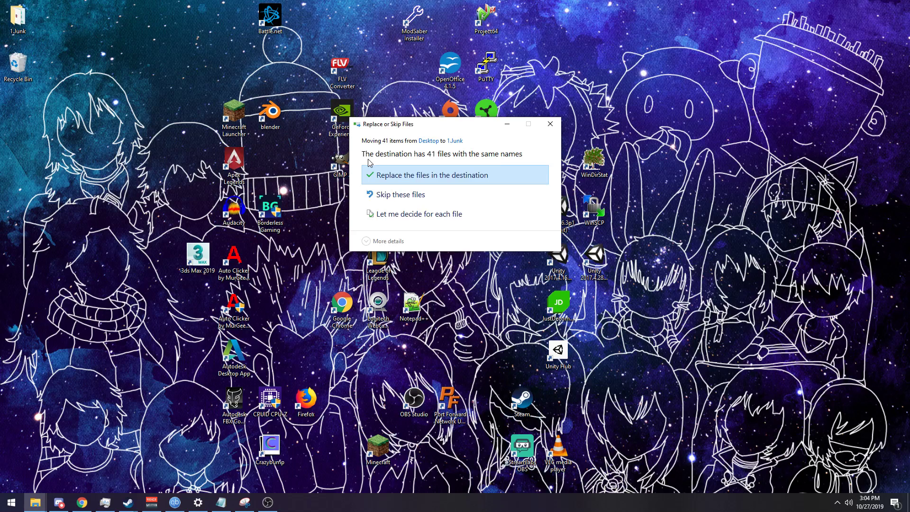
# Replace same-named files while moving the 41 remaining shortcuts into 1.Junk
pyautogui.click(433, 175)
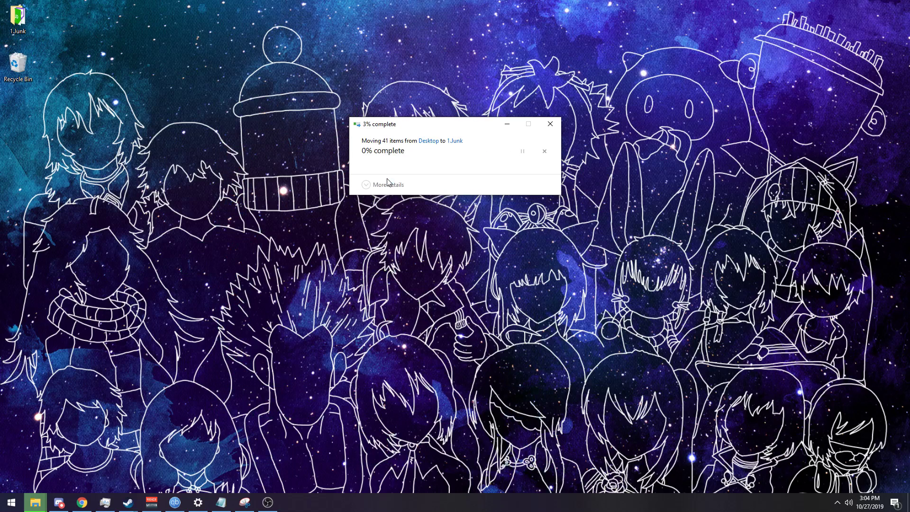